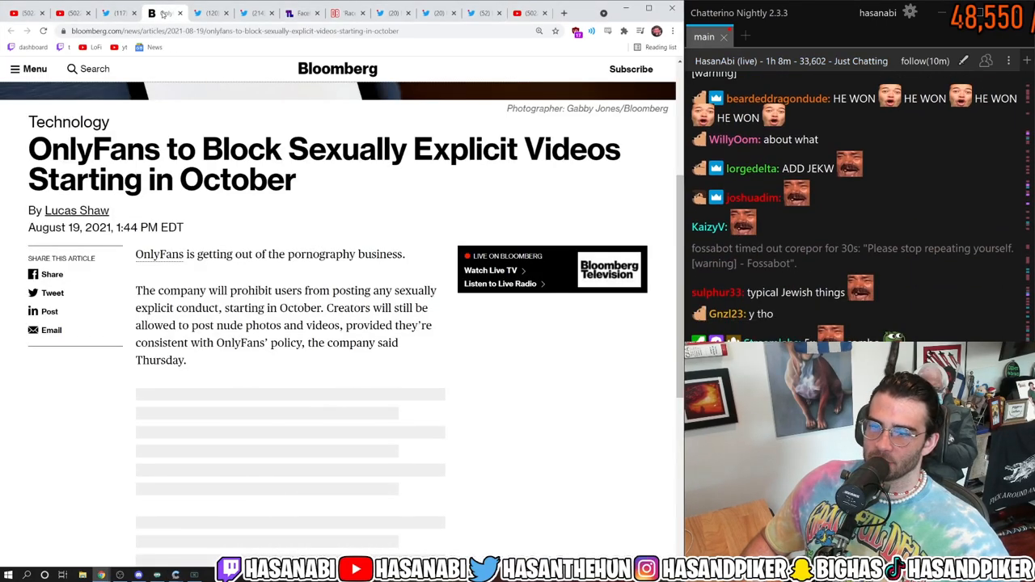
Switch to the tab with Taylor Lorenz's tweet quoting Bloomberg's OnlyFans ban article.
{"action": "left_click", "coordinate": [149, 12]}
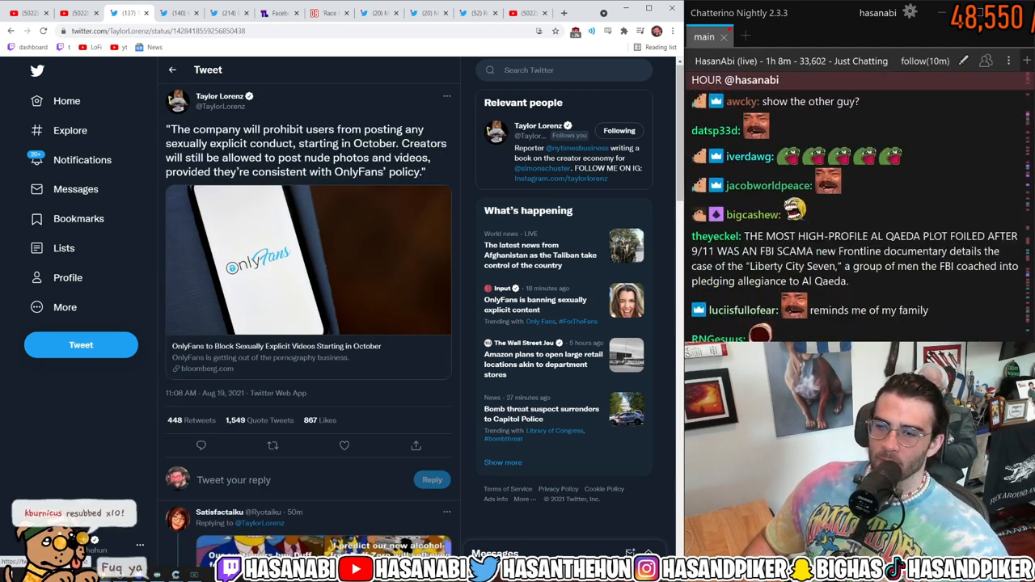
Bring up Samantha Cole's Vice thread containing OnlyFans' full statement.
{"action": "left_click_drag", "start_coordinate": [166, 130], "coordinate": [266, 143]}
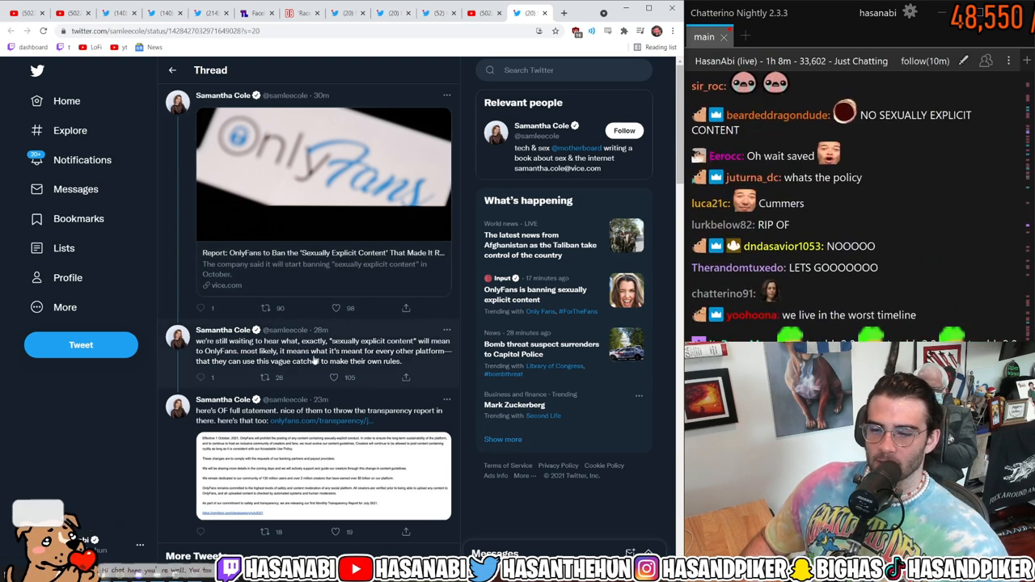
Scroll the thread and enlarge OnlyFans' statement image about the October 1 prohibition.
{"action": "scroll", "scroll_direction": "down", "scroll_amount": 3}
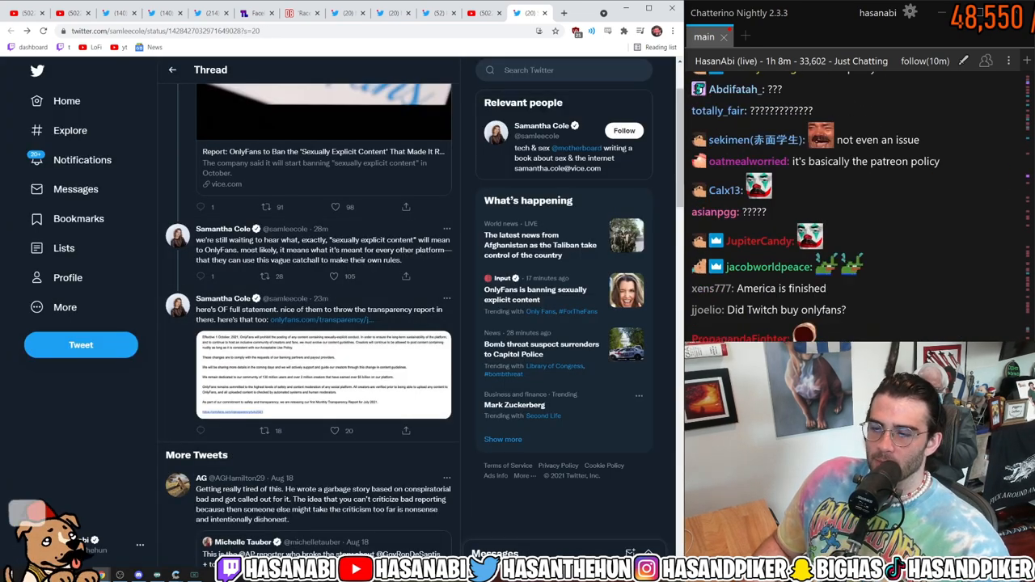
{"action": "left_click", "coordinate": [323, 372]}
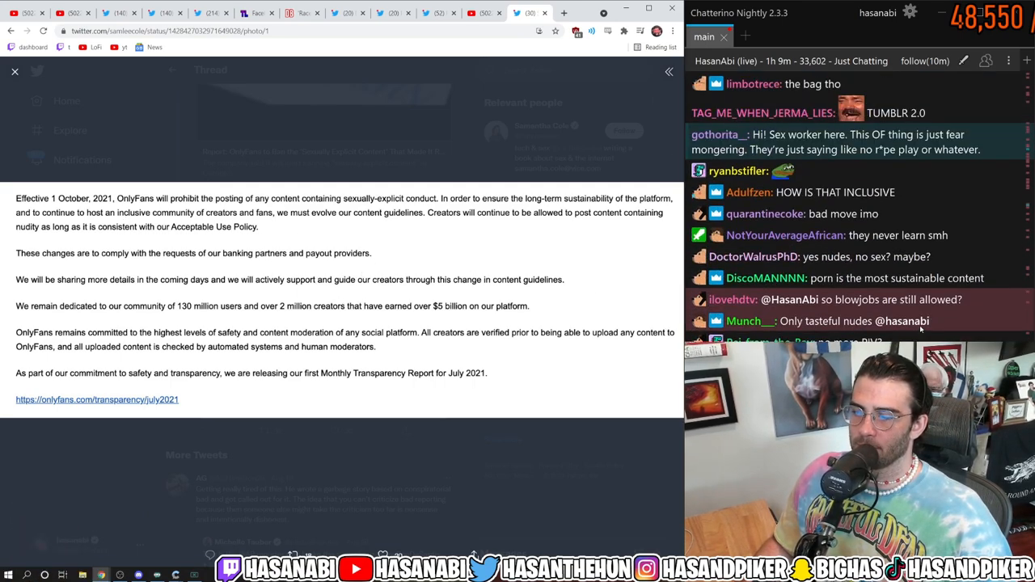
{"action": "scroll", "scroll_direction": "down", "scroll_amount": 3}
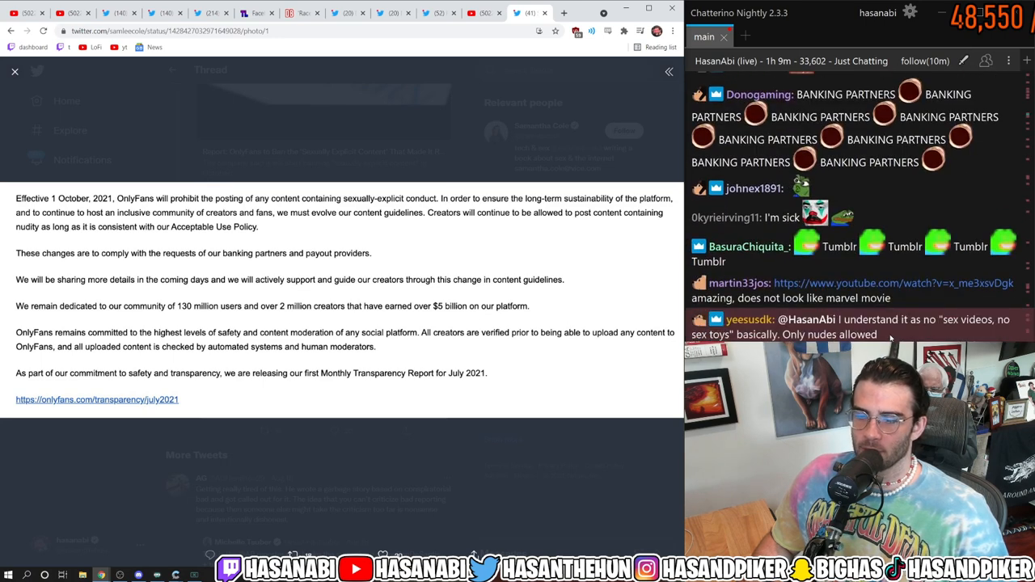
{"action": "scroll", "scroll_direction": "up", "scroll_amount": 3}
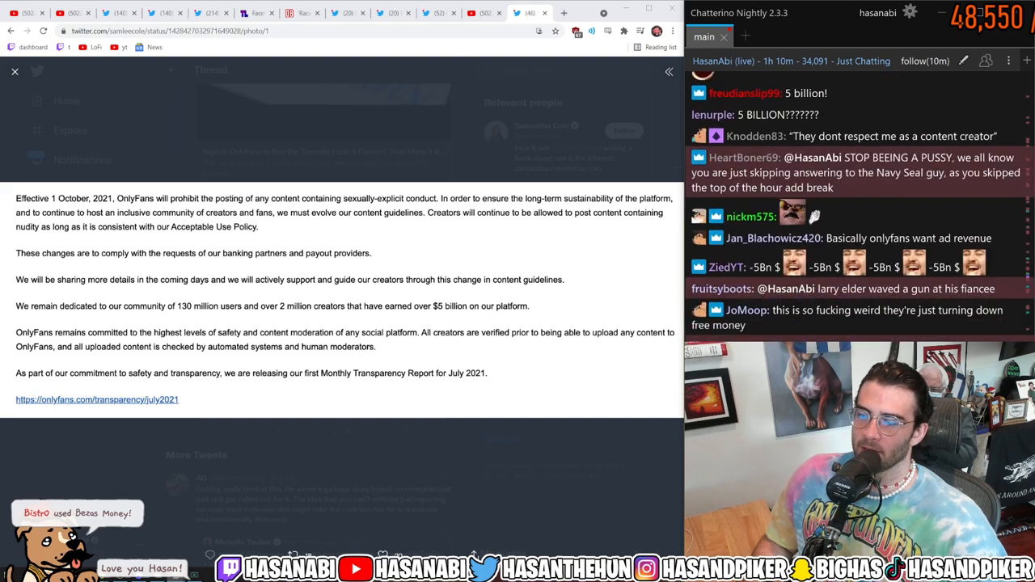
{"action": "scroll", "scroll_direction": "down", "scroll_amount": 3}
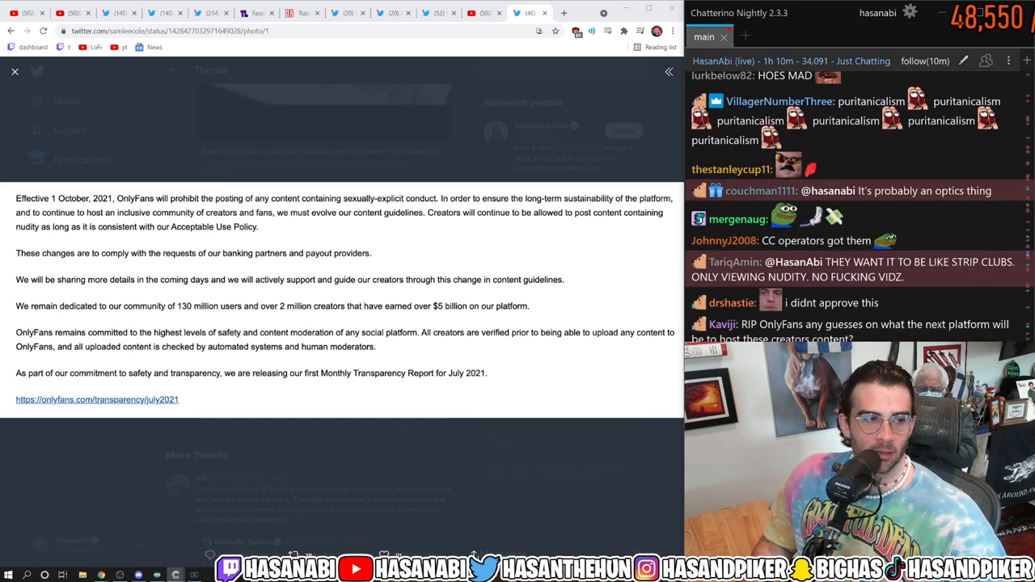
{"action": "scroll", "scroll_direction": "down", "scroll_amount": 3}
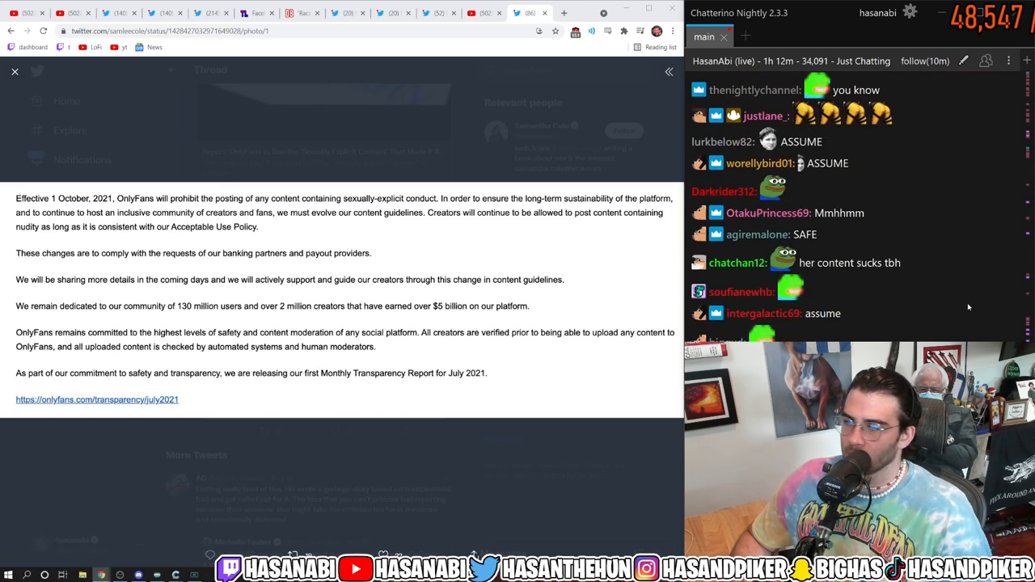
{"action": "scroll", "scroll_direction": "down", "scroll_amount": 3}
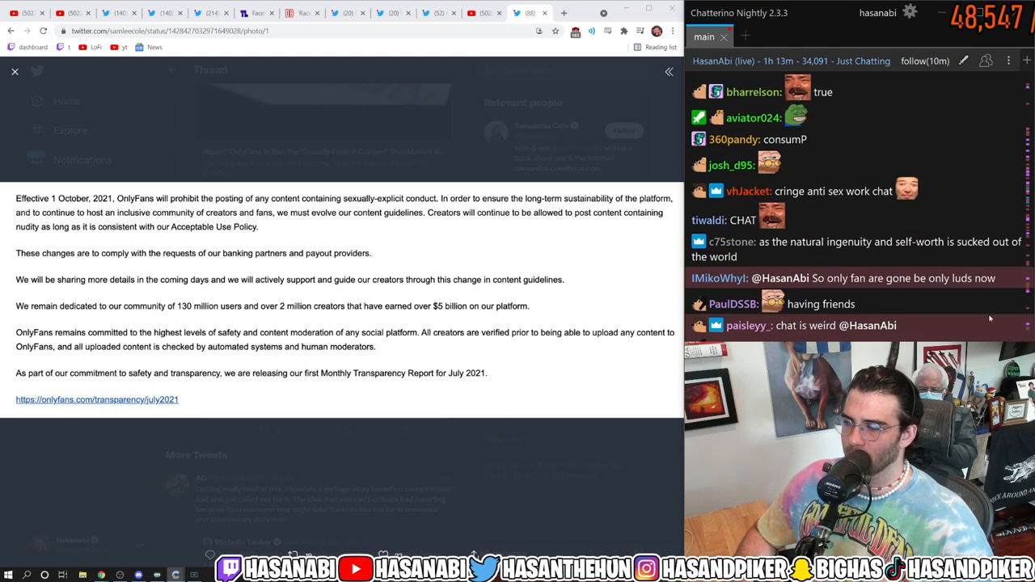
{"action": "scroll", "scroll_direction": "down", "scroll_amount": 3}
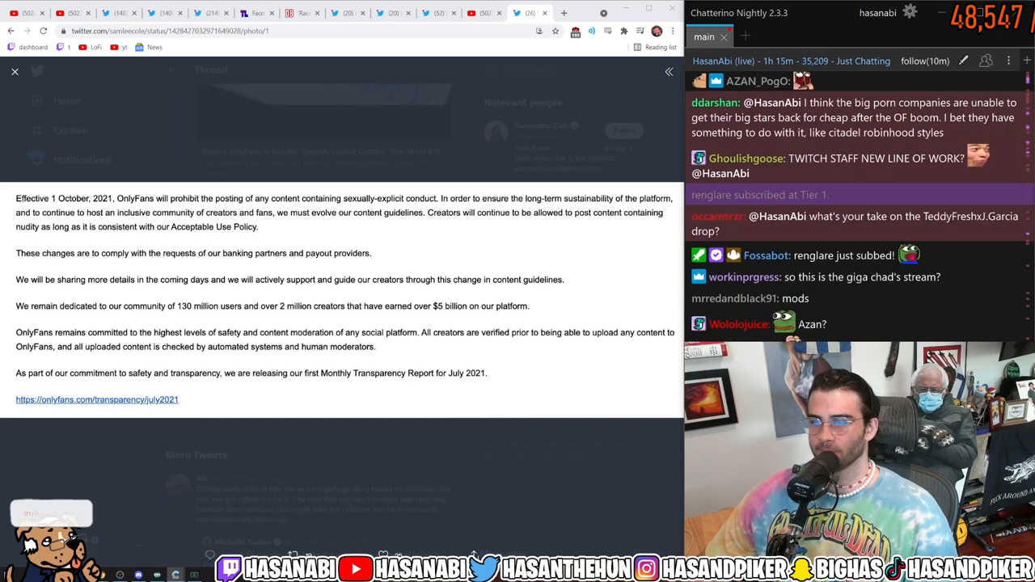
{"action": "scroll", "scroll_direction": "down", "scroll_amount": 3}
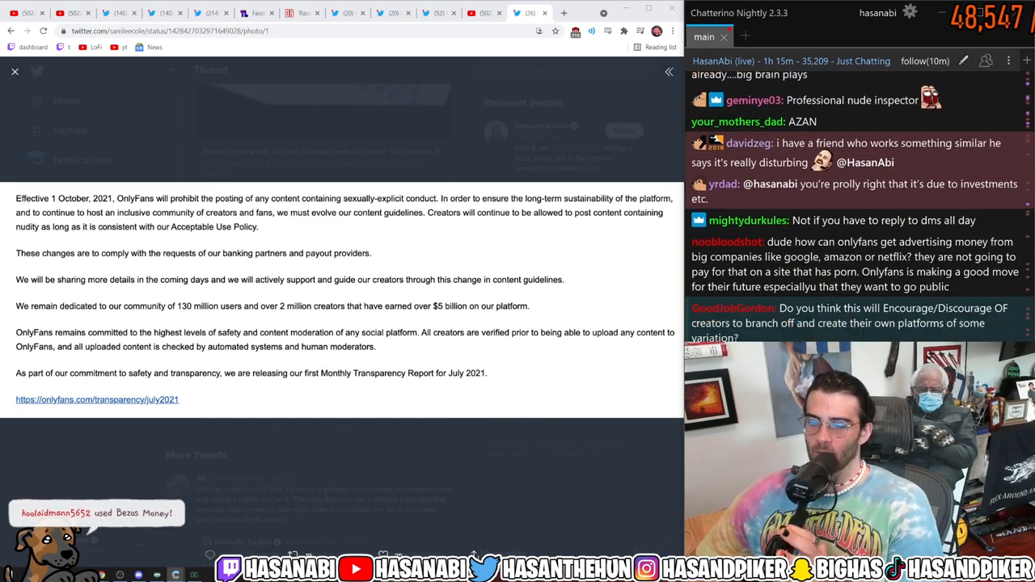
{"action": "scroll", "scroll_direction": "down", "scroll_amount": 3}
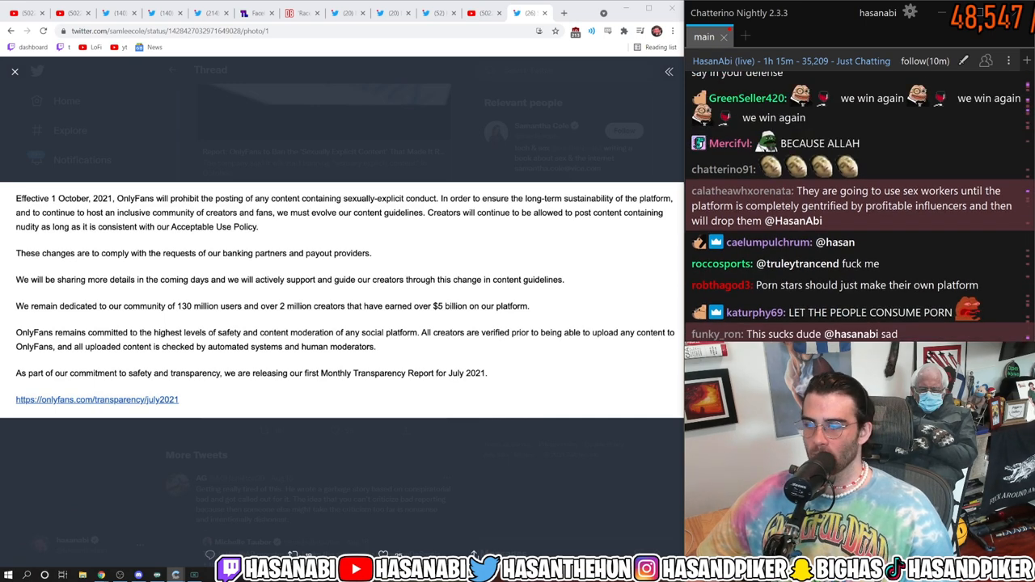
{"action": "scroll", "scroll_direction": "down", "scroll_amount": 3}
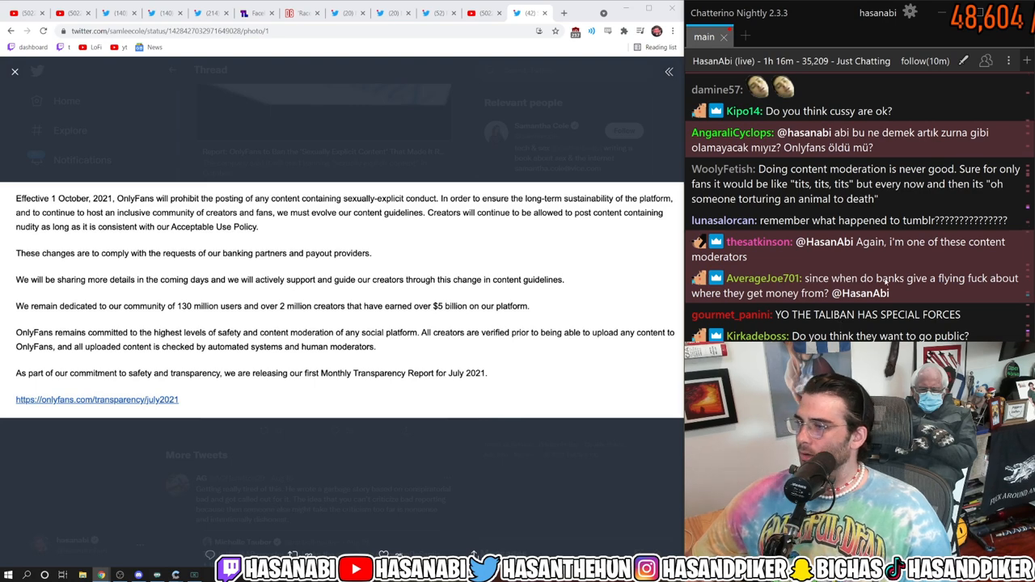
{"action": "scroll", "scroll_direction": "down", "scroll_amount": 3}
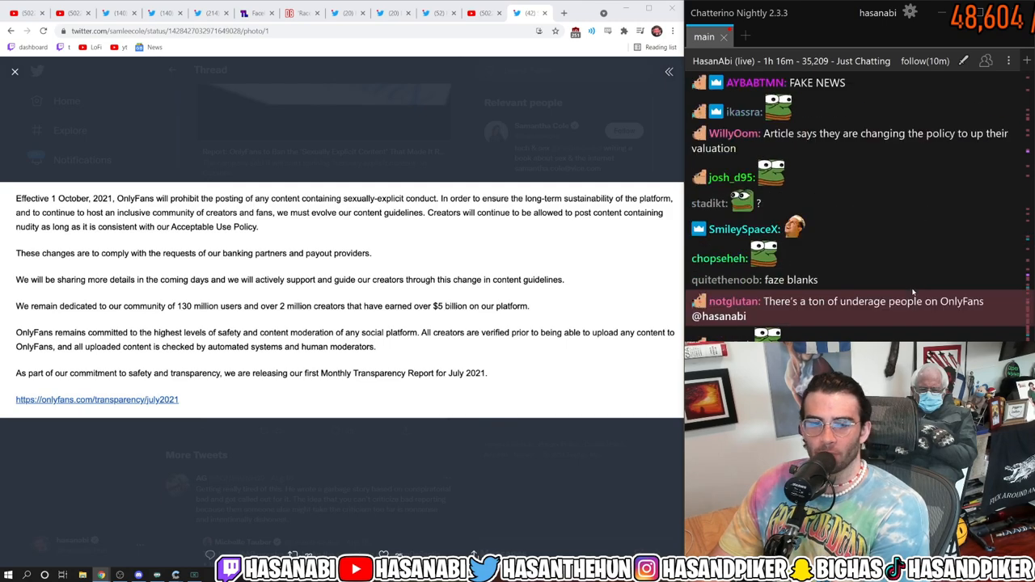
{"action": "scroll", "scroll_direction": "down", "scroll_amount": 3}
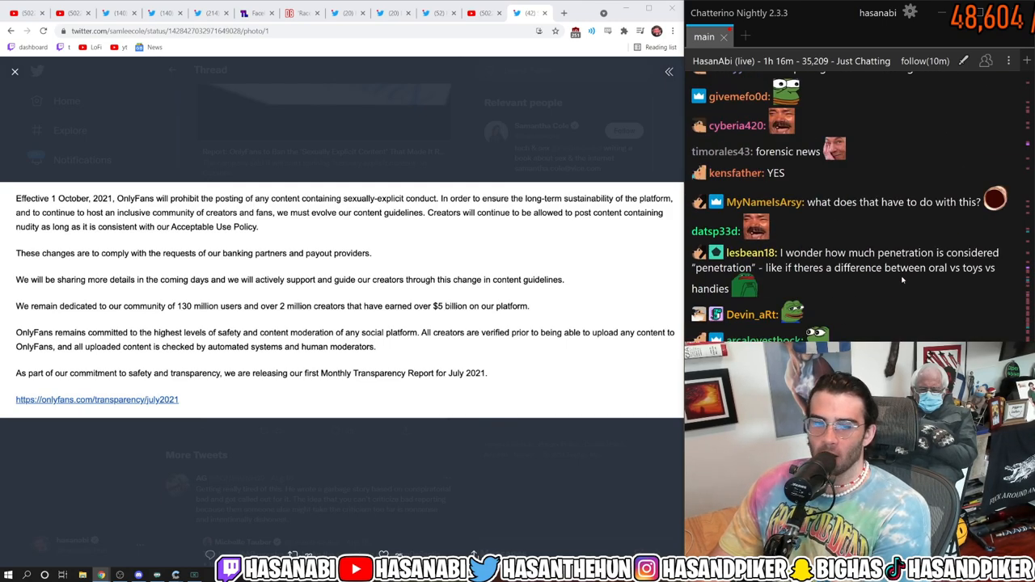
{"action": "scroll", "scroll_direction": "down", "scroll_amount": 3}
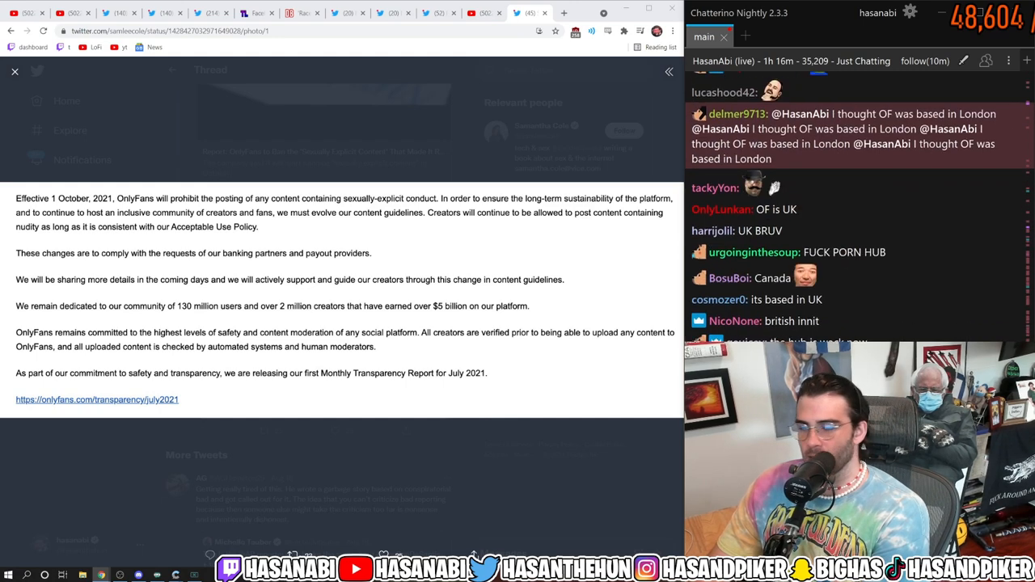
{"action": "scroll", "scroll_direction": "down", "scroll_amount": 3}
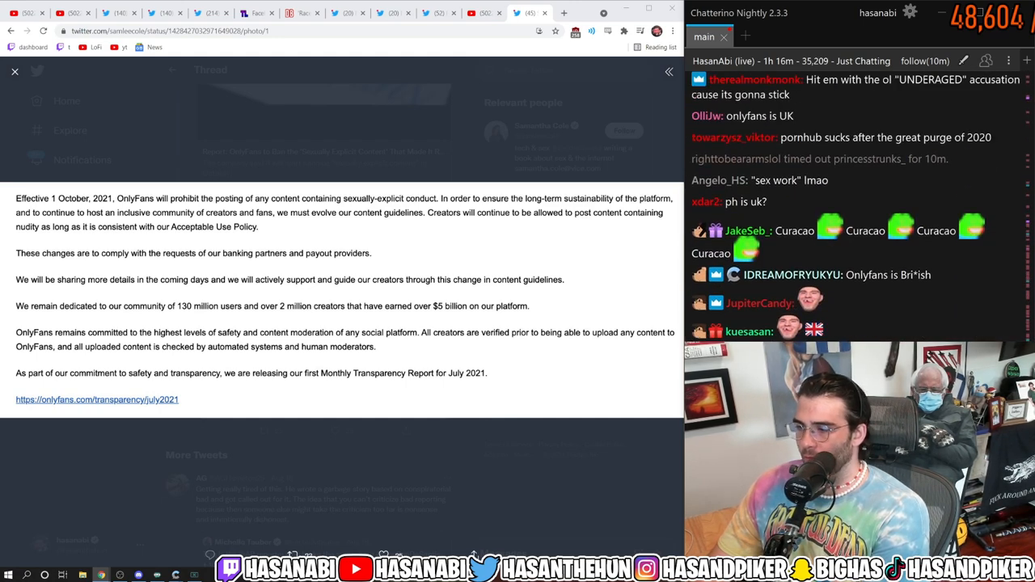
{"action": "scroll", "scroll_direction": "down", "scroll_amount": 3}
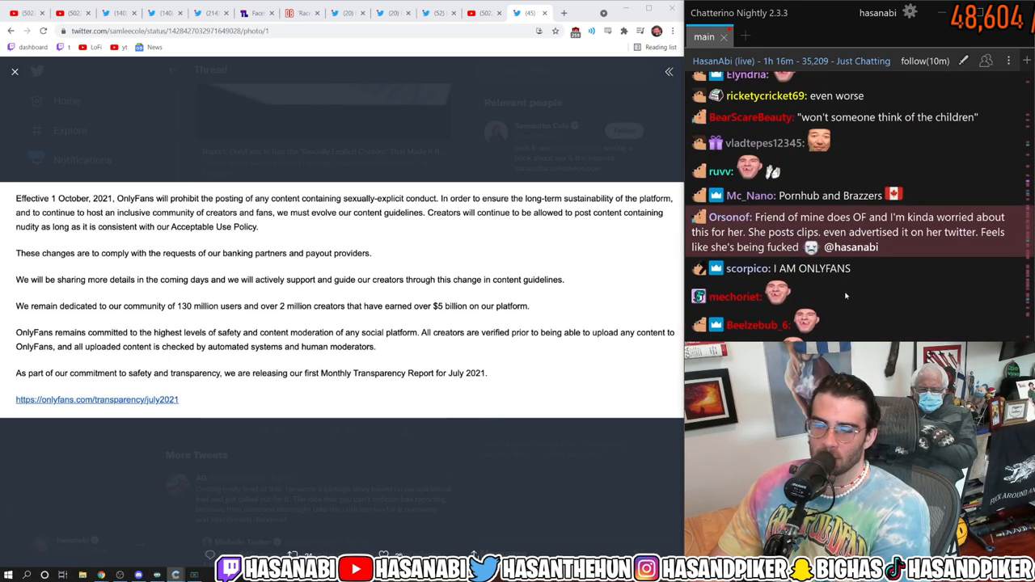
{"action": "scroll", "scroll_direction": "down", "scroll_amount": 3}
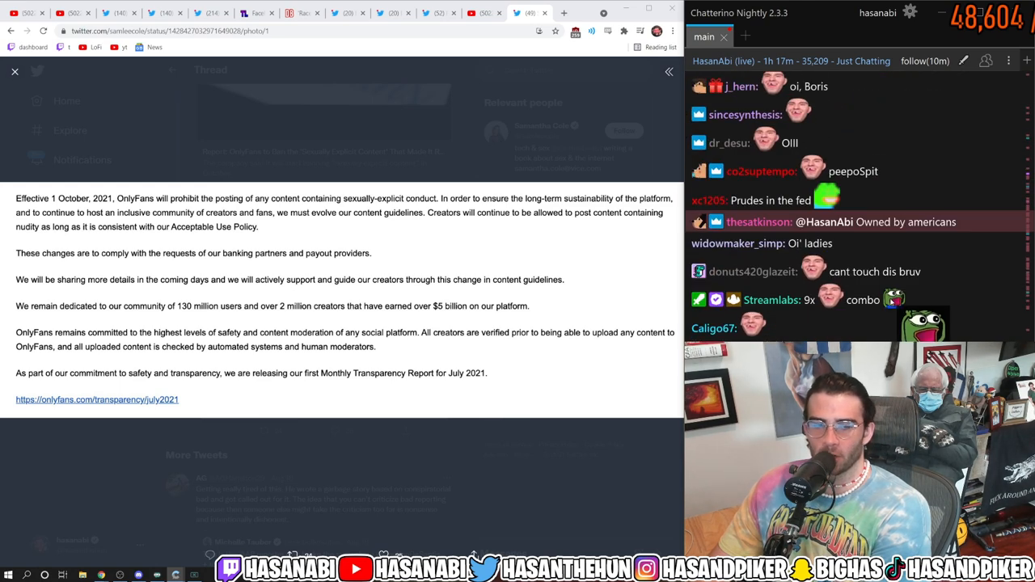
{"action": "scroll", "scroll_direction": "down", "scroll_amount": 3}
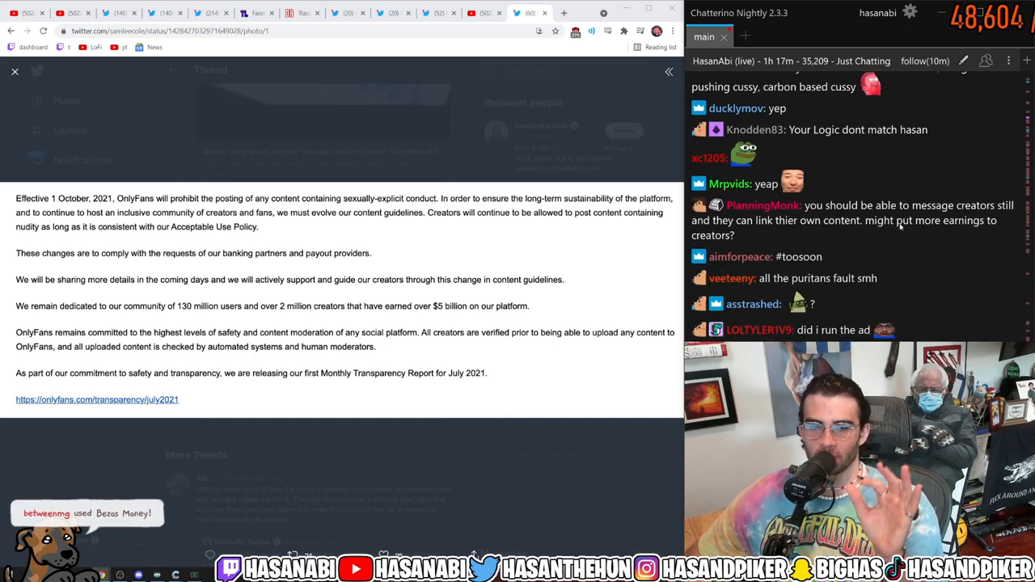
{"action": "scroll", "scroll_direction": "down", "scroll_amount": 3}
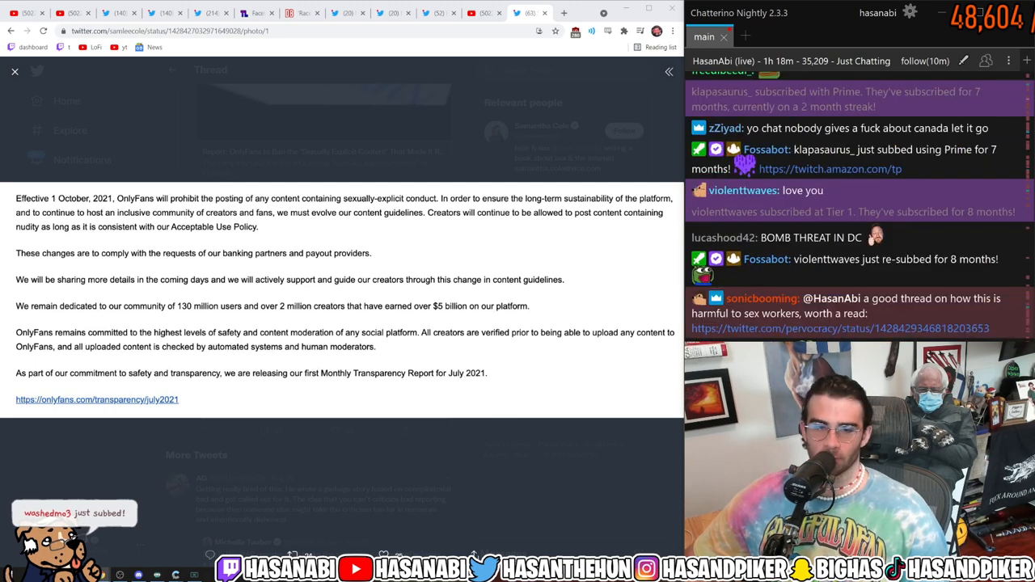
{"action": "scroll", "scroll_direction": "down", "scroll_amount": 3}
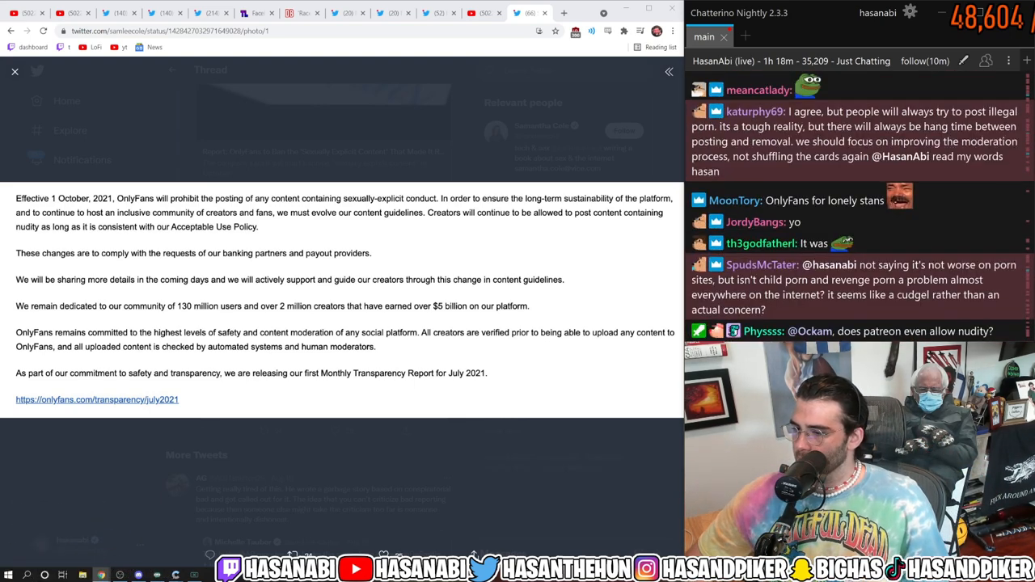
{"action": "scroll", "scroll_direction": "down", "scroll_amount": 3}
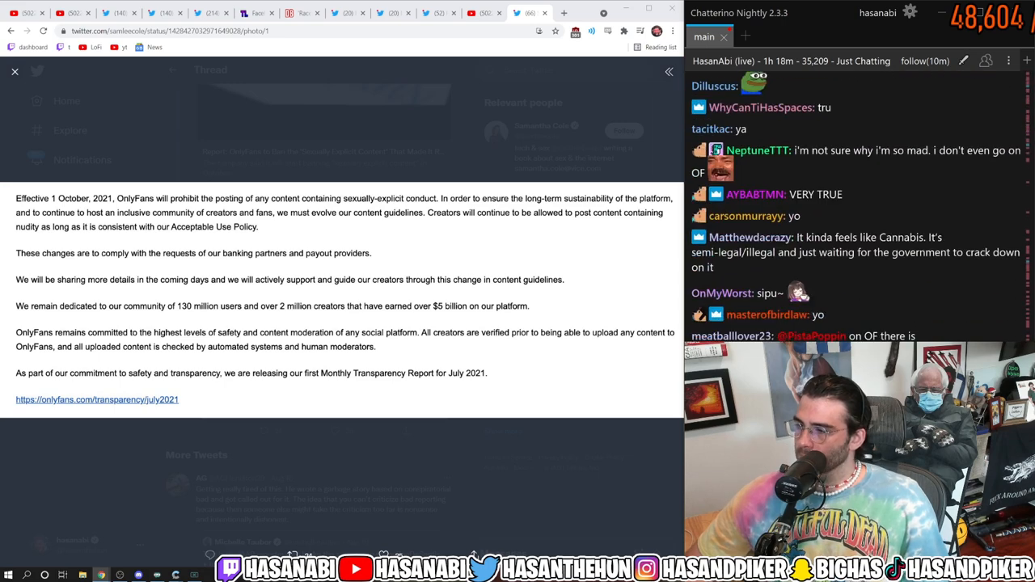
{"action": "scroll", "scroll_direction": "down", "scroll_amount": 3}
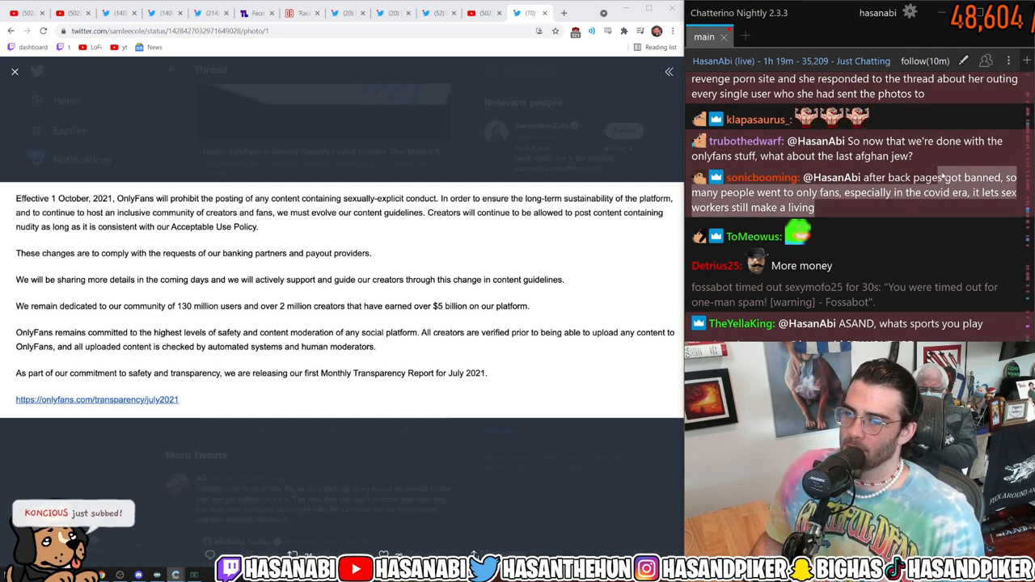
{"action": "mouse_move", "coordinate": [961, 204]}
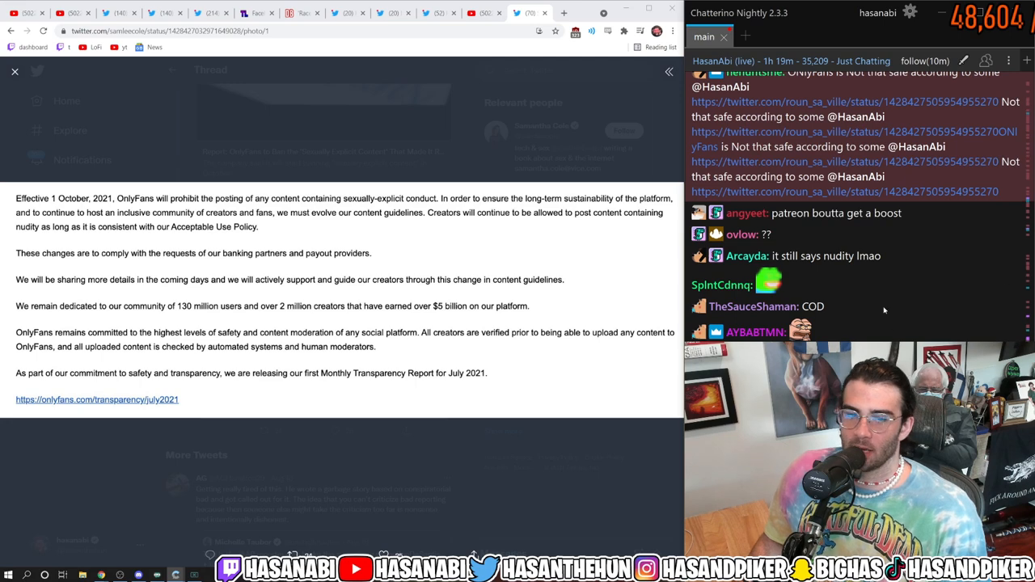
{"action": "scroll", "scroll_direction": "down", "scroll_amount": 3}
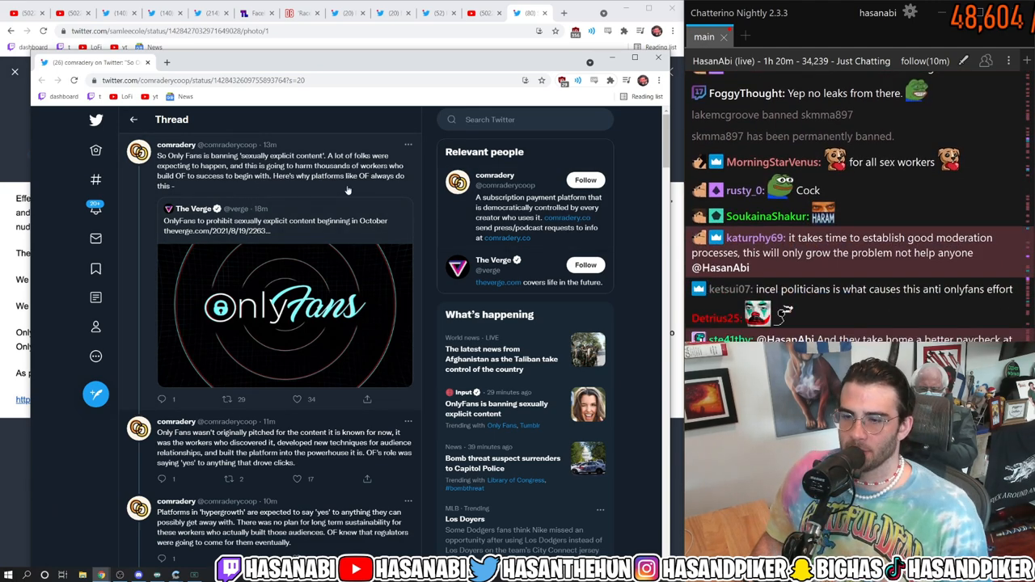
Scroll through the comradery thread's replies, then return to the enlarged statement image.
{"action": "scroll", "scroll_direction": "down", "scroll_amount": 3}
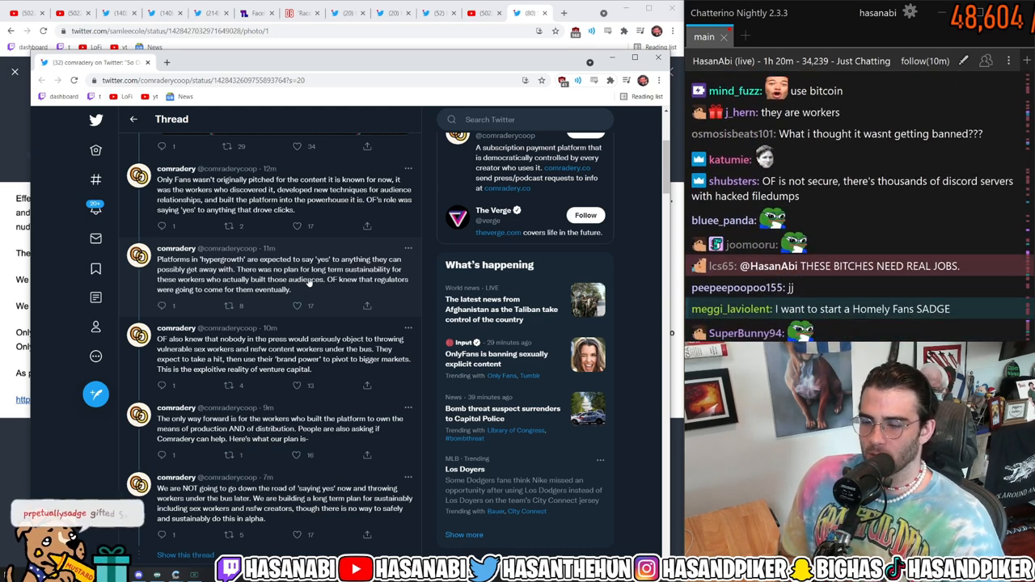
{"action": "scroll", "scroll_direction": "down", "scroll_amount": 3}
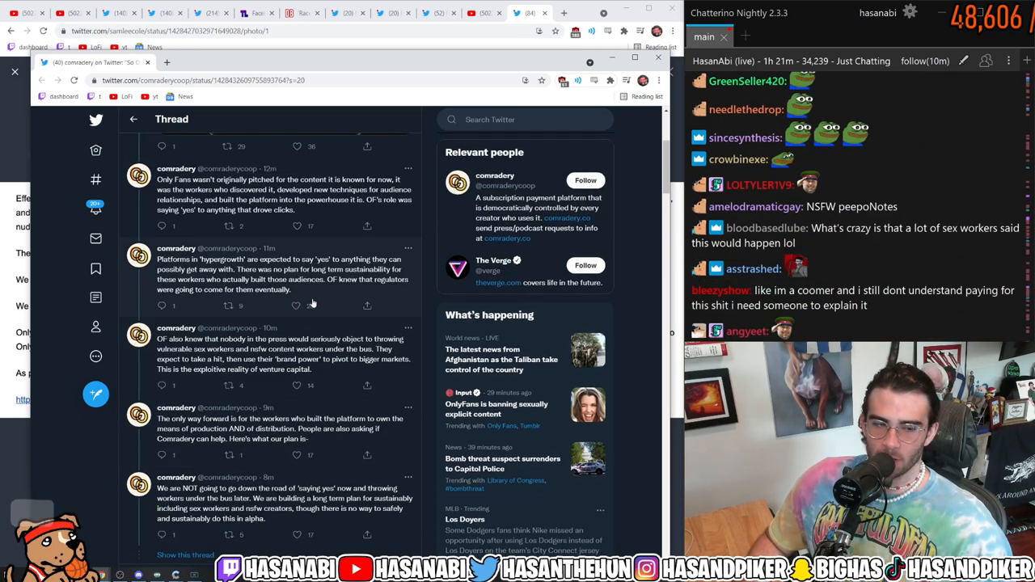
{"action": "left_click", "coordinate": [296, 306]}
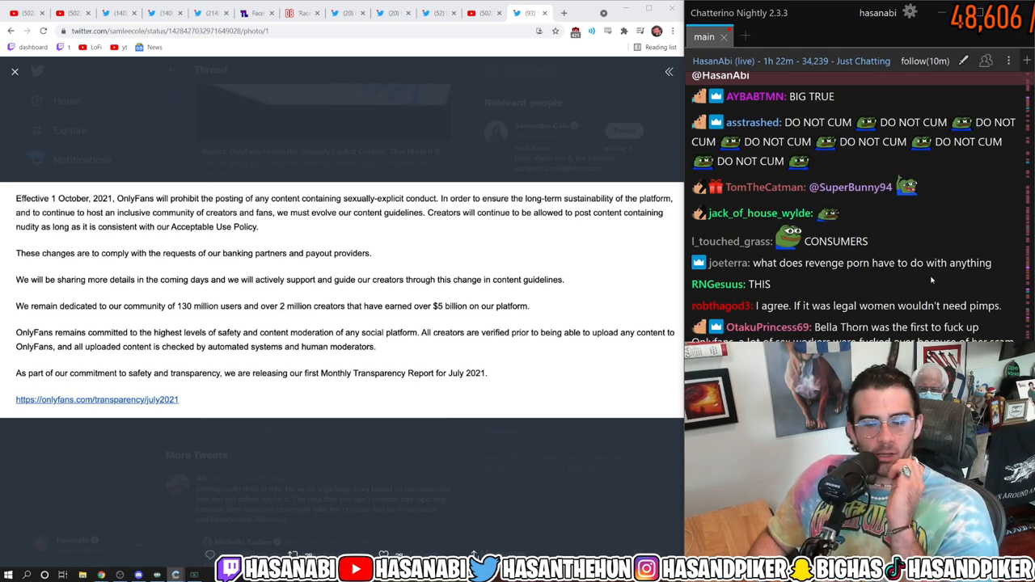
{"action": "scroll", "scroll_direction": "down", "scroll_amount": 3}
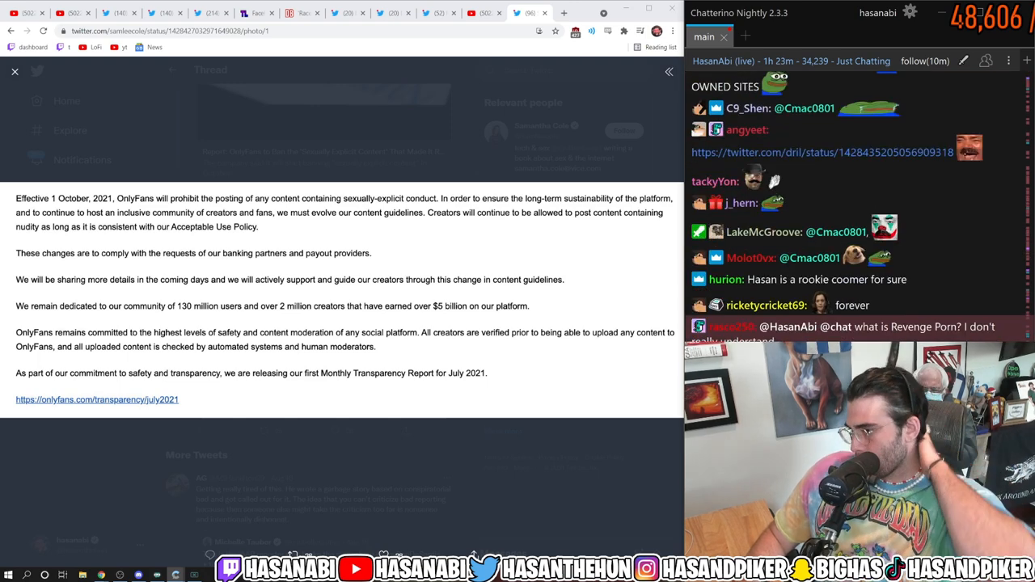
{"action": "scroll", "scroll_direction": "down", "scroll_amount": 3}
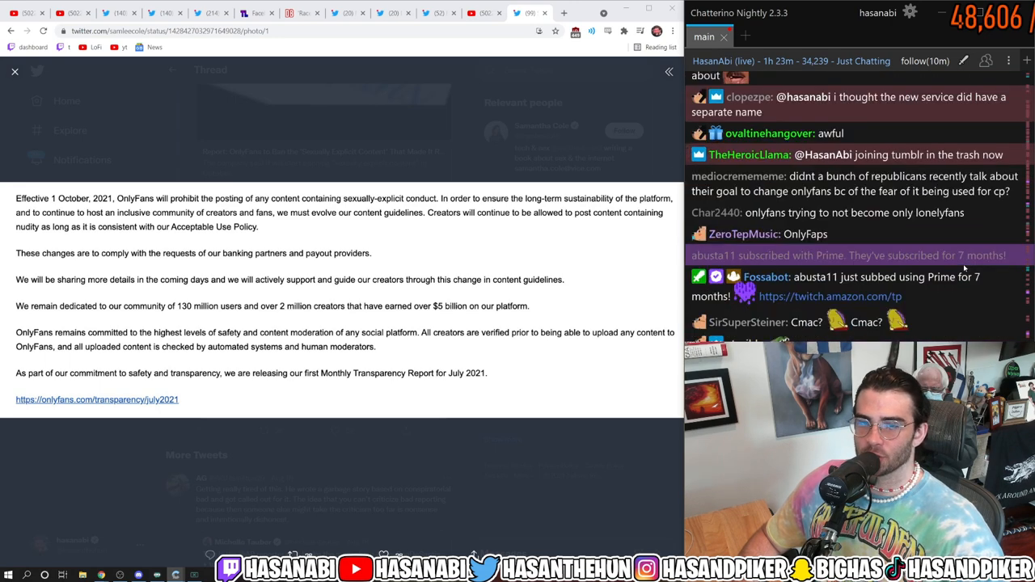
{"action": "scroll", "scroll_direction": "down", "scroll_amount": 3}
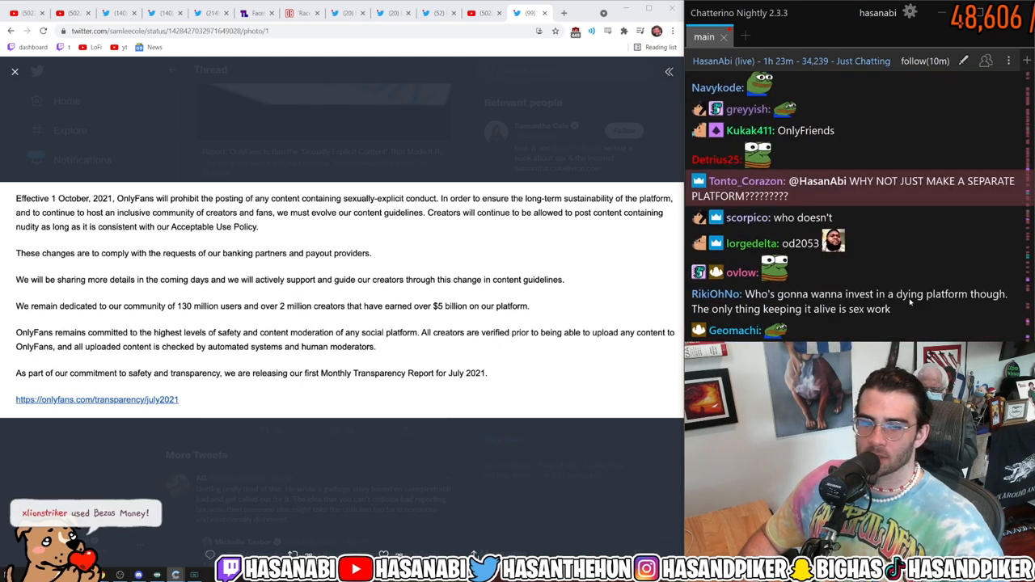
{"action": "scroll", "scroll_direction": "down", "scroll_amount": 3}
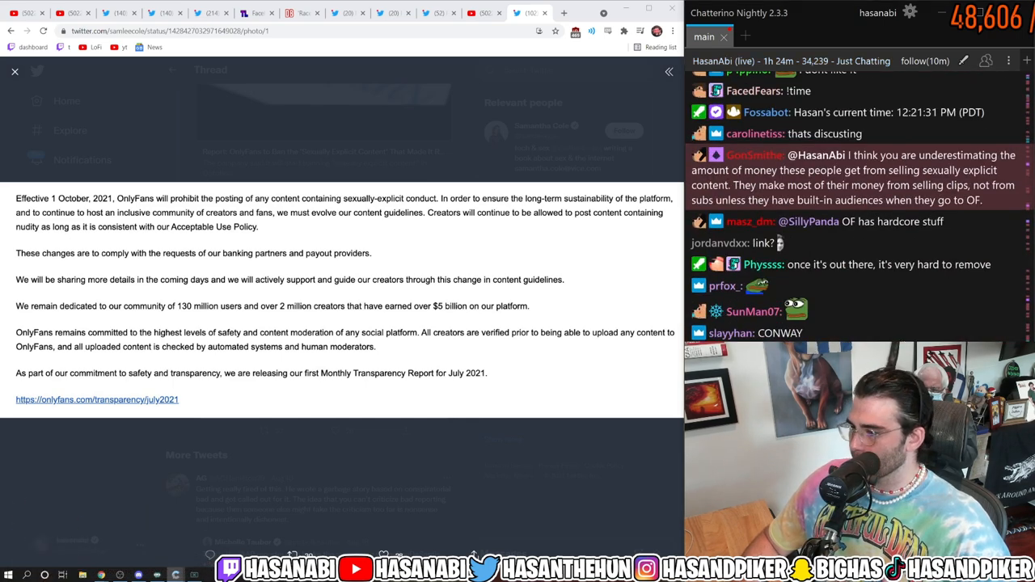
{"action": "scroll", "scroll_direction": "down", "scroll_amount": 3}
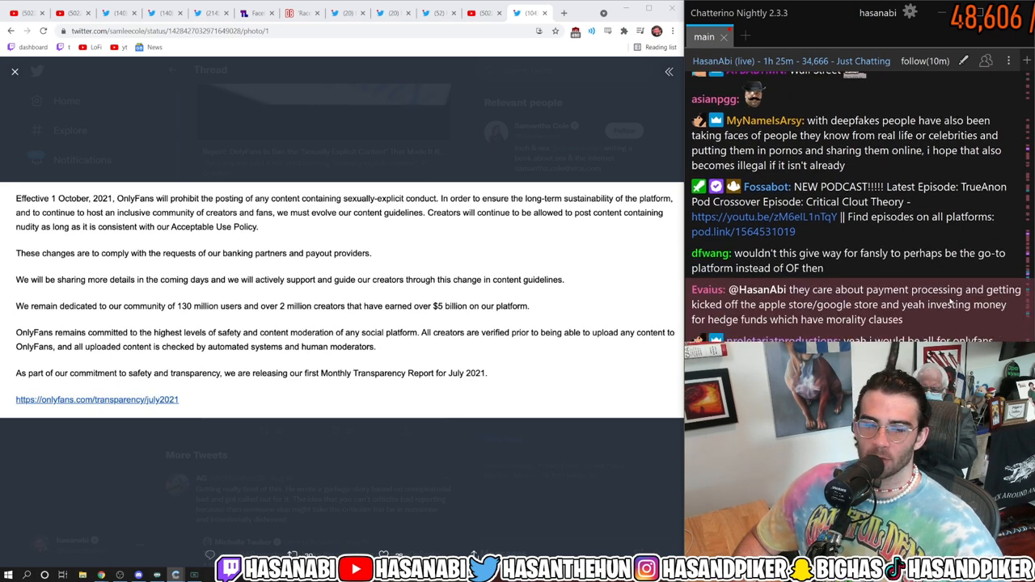
{"action": "scroll", "scroll_direction": "down", "scroll_amount": 3}
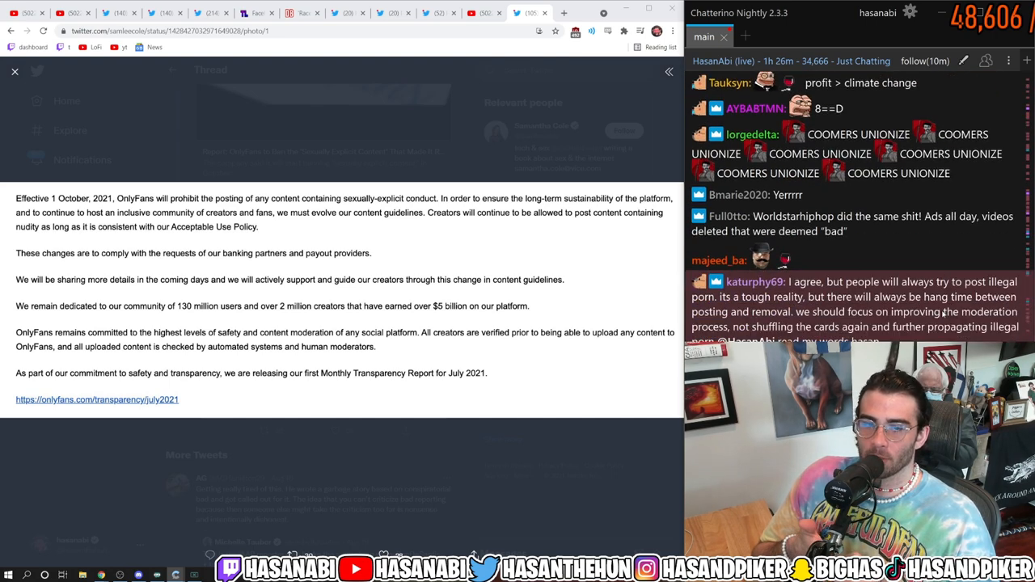
{"action": "scroll", "scroll_direction": "down", "scroll_amount": 3}
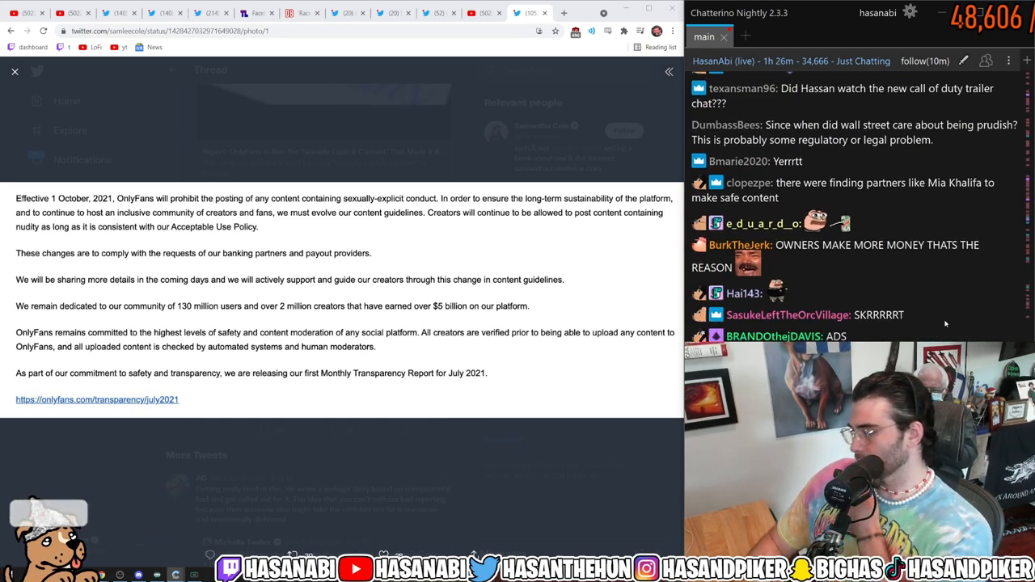
{"action": "scroll", "scroll_direction": "down", "scroll_amount": 3}
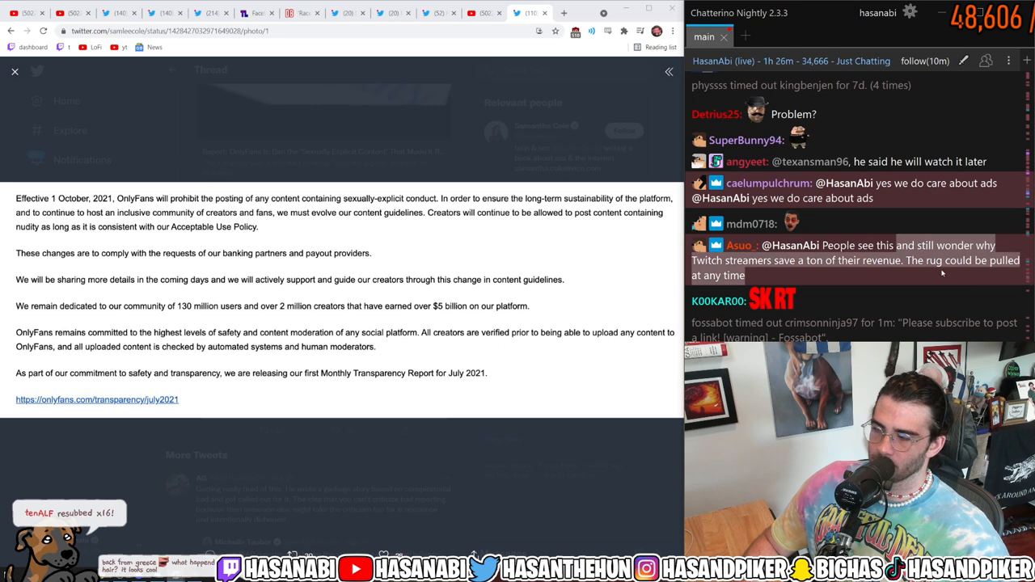
{"action": "scroll", "scroll_direction": "down", "scroll_amount": 3}
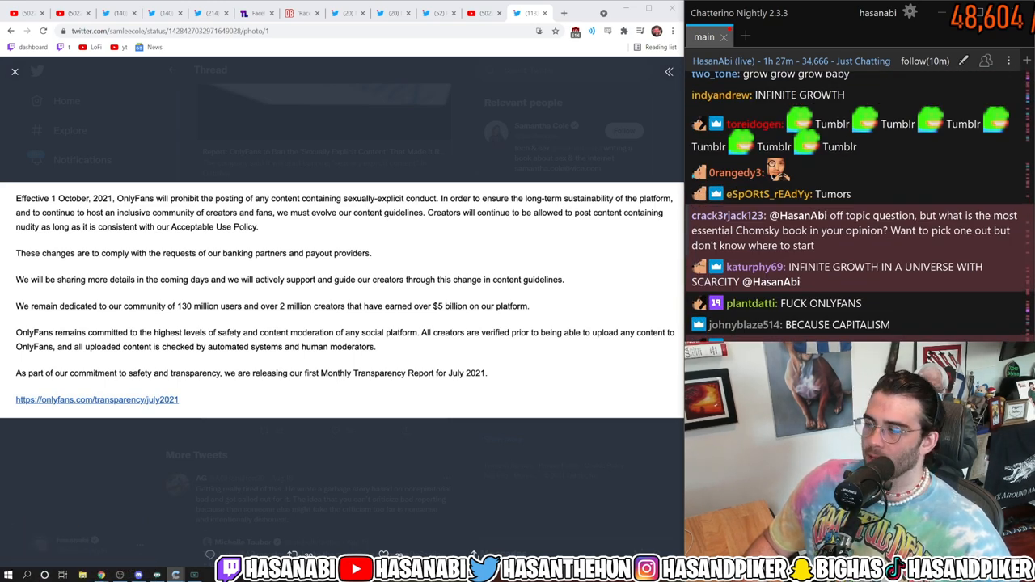
{"action": "scroll", "scroll_direction": "down", "scroll_amount": 3}
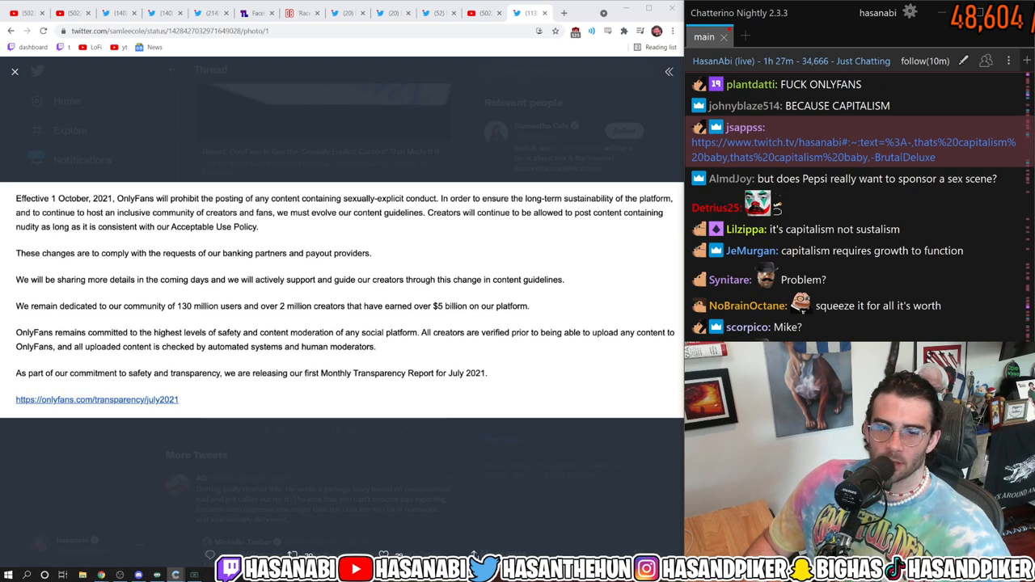
{"action": "scroll", "scroll_direction": "down", "scroll_amount": 3}
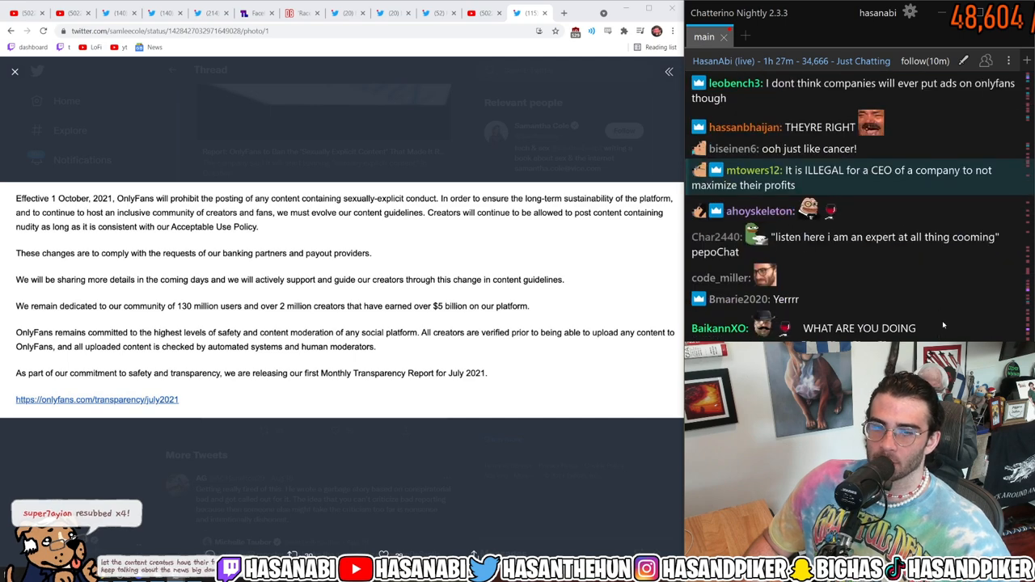
{"action": "scroll", "scroll_direction": "down", "scroll_amount": 3}
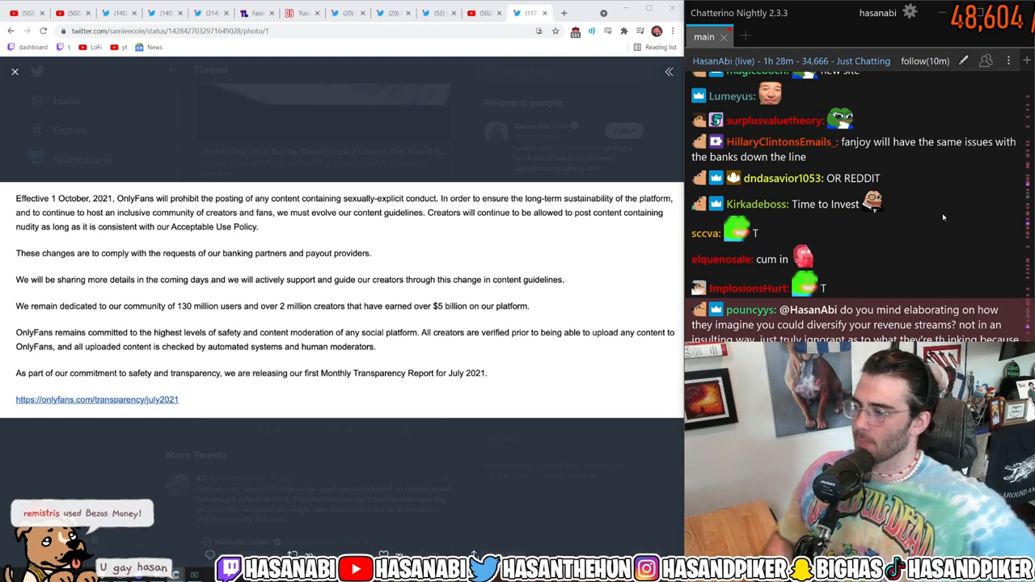
{"action": "scroll", "scroll_direction": "down", "scroll_amount": 3}
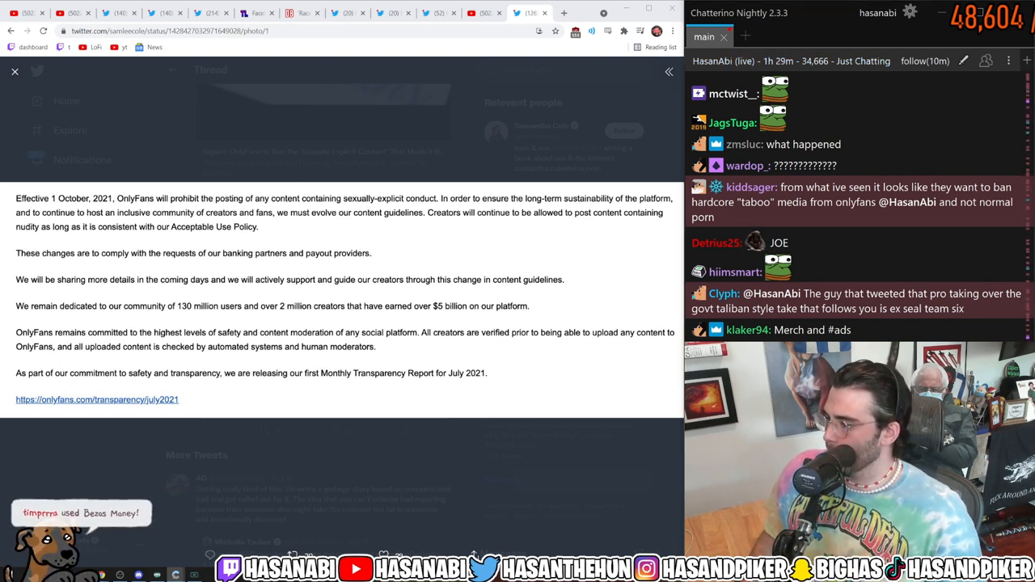
{"action": "scroll", "scroll_direction": "down", "scroll_amount": 3}
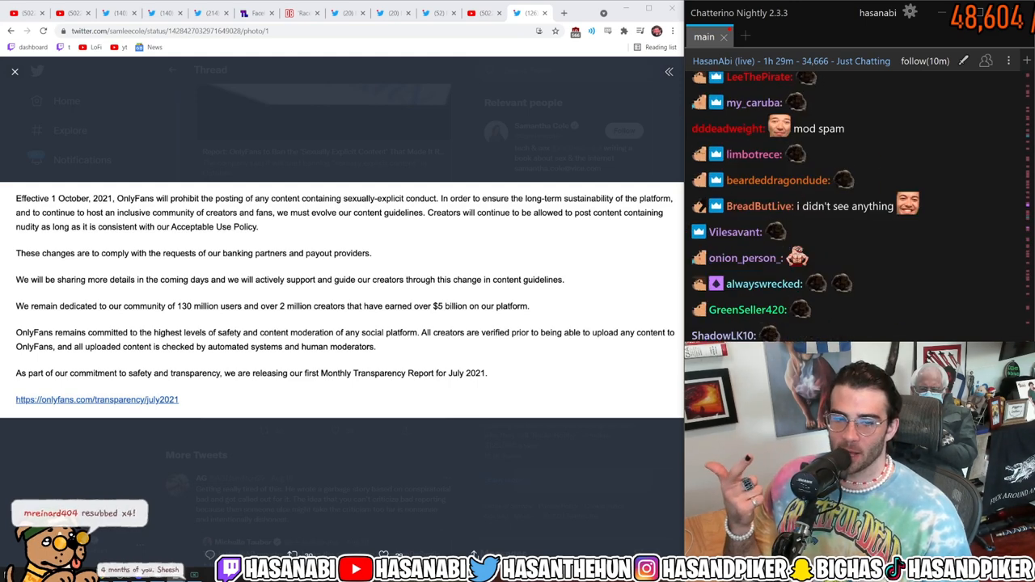
{"action": "scroll", "scroll_direction": "down", "scroll_amount": 3}
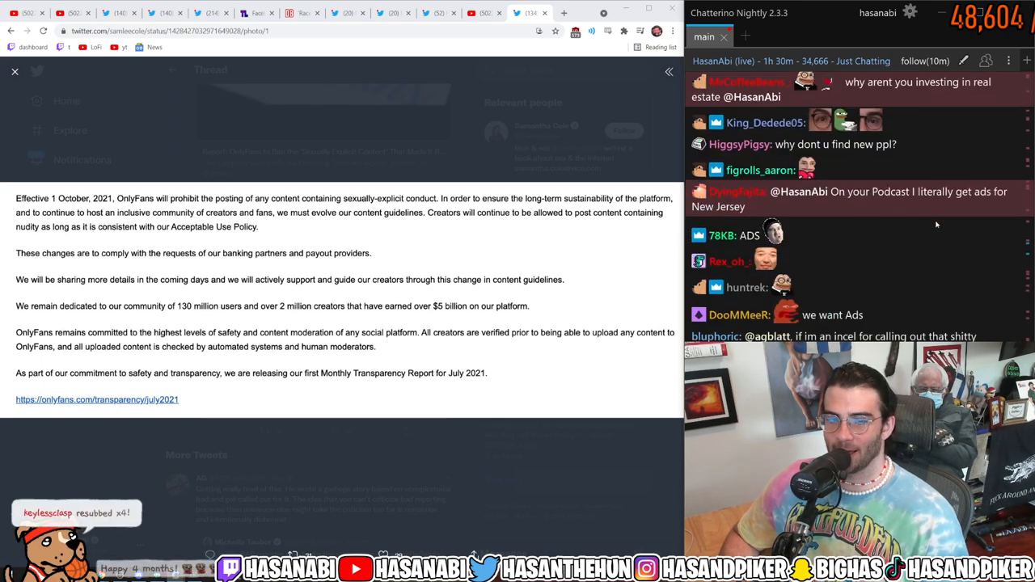
{"action": "scroll", "scroll_direction": "down", "scroll_amount": 3}
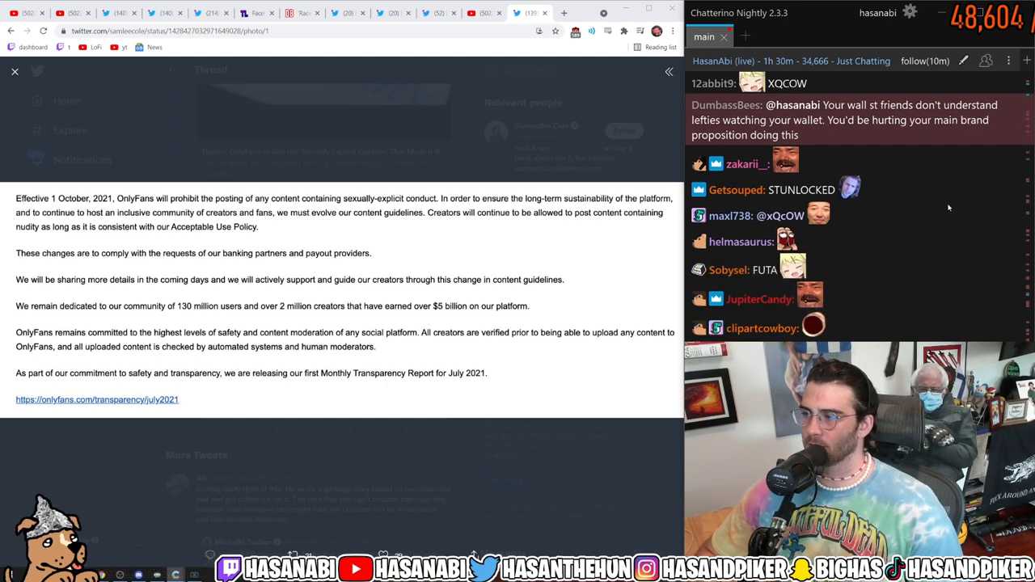
{"action": "scroll", "scroll_direction": "down", "scroll_amount": 3}
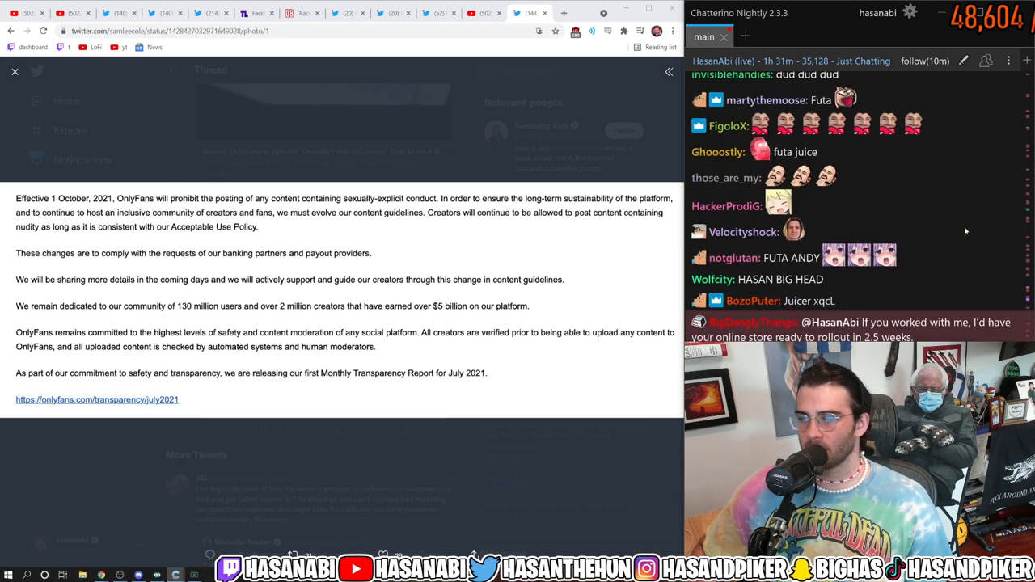
{"action": "mouse_move", "coordinate": [936, 182]}
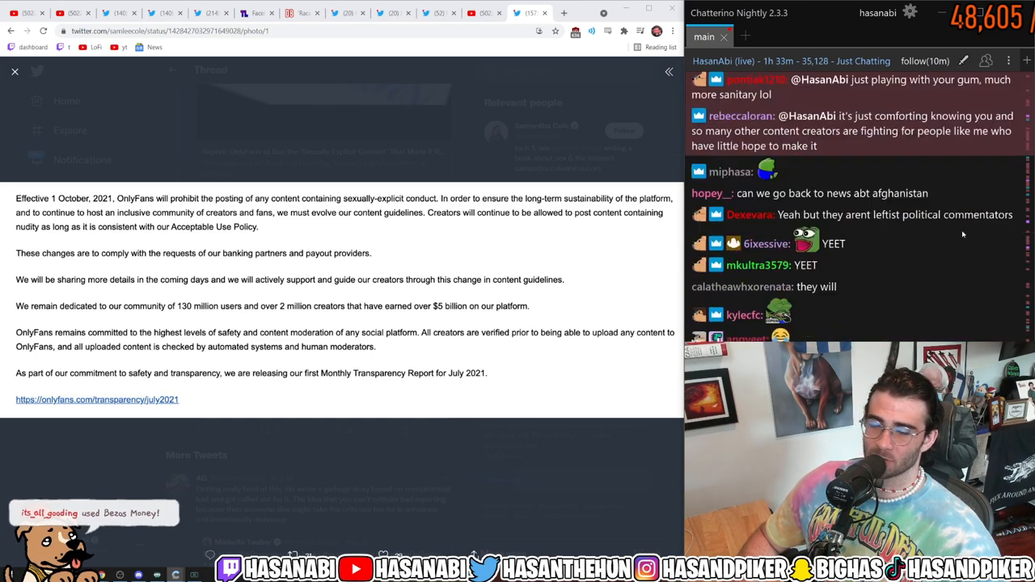
{"action": "scroll", "scroll_direction": "down", "scroll_amount": 3}
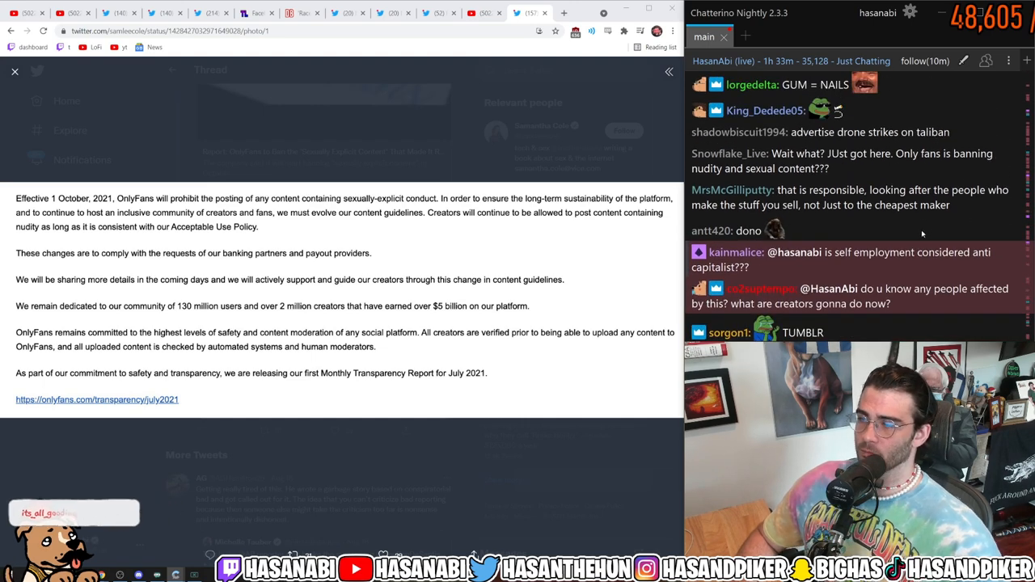
Close the OnlyFans statement tab, revealing the 'He's The Last Jew in Afghanistan' video.
{"action": "scroll", "scroll_direction": "down", "scroll_amount": 3}
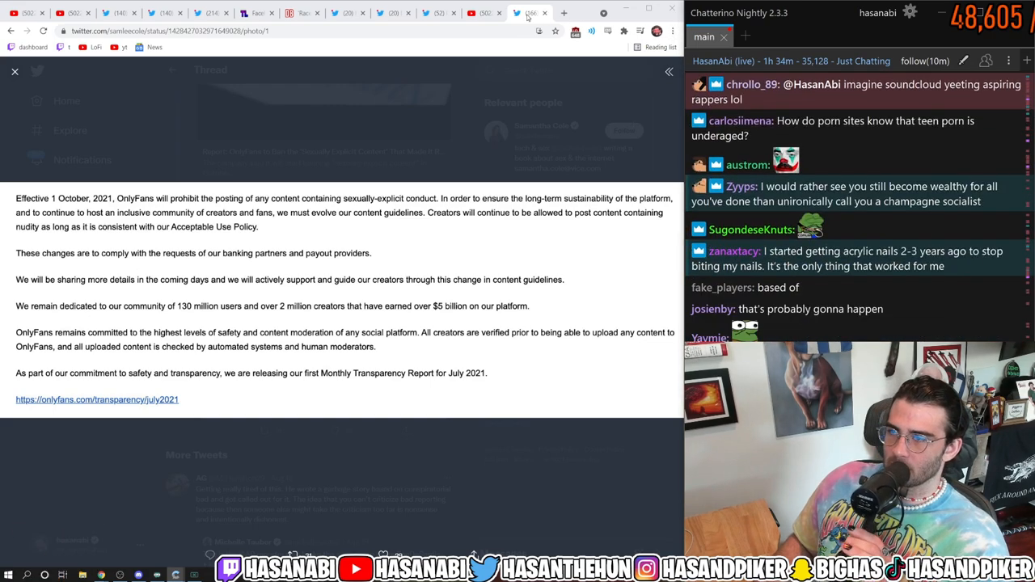
{"action": "left_click", "coordinate": [463, 13]}
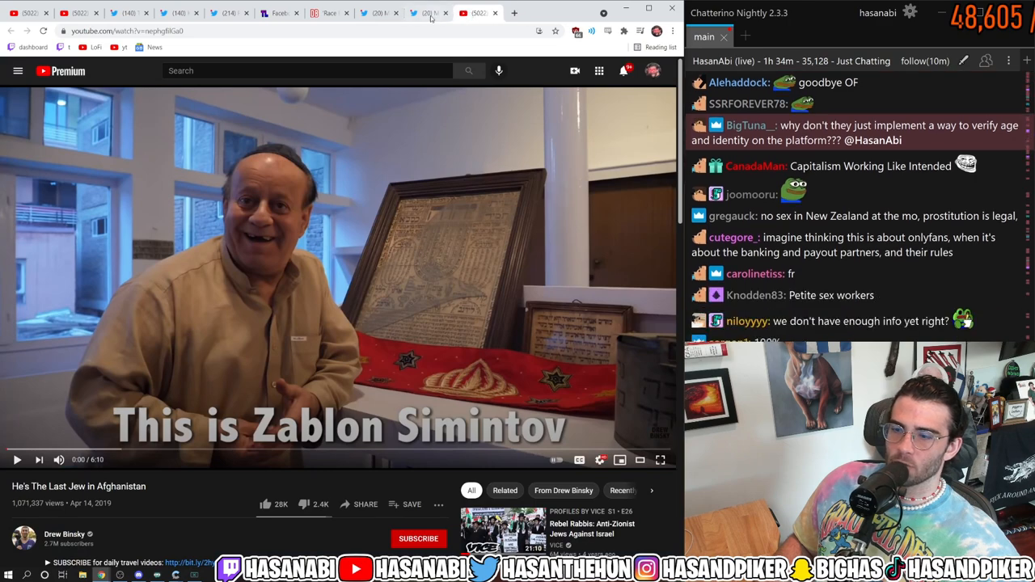
{"action": "left_click", "coordinate": [427, 13]}
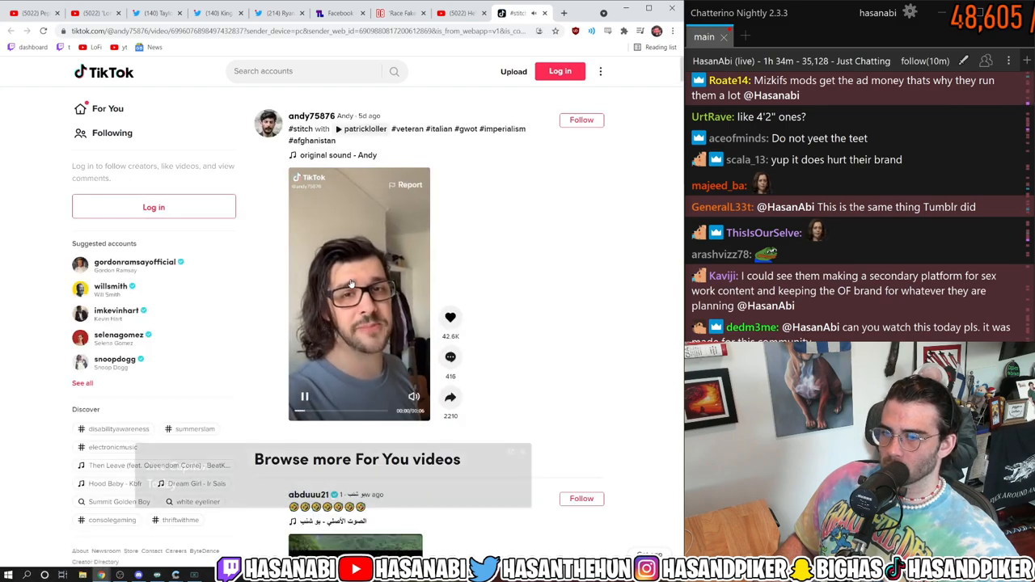
{"action": "left_click", "coordinate": [358, 291]}
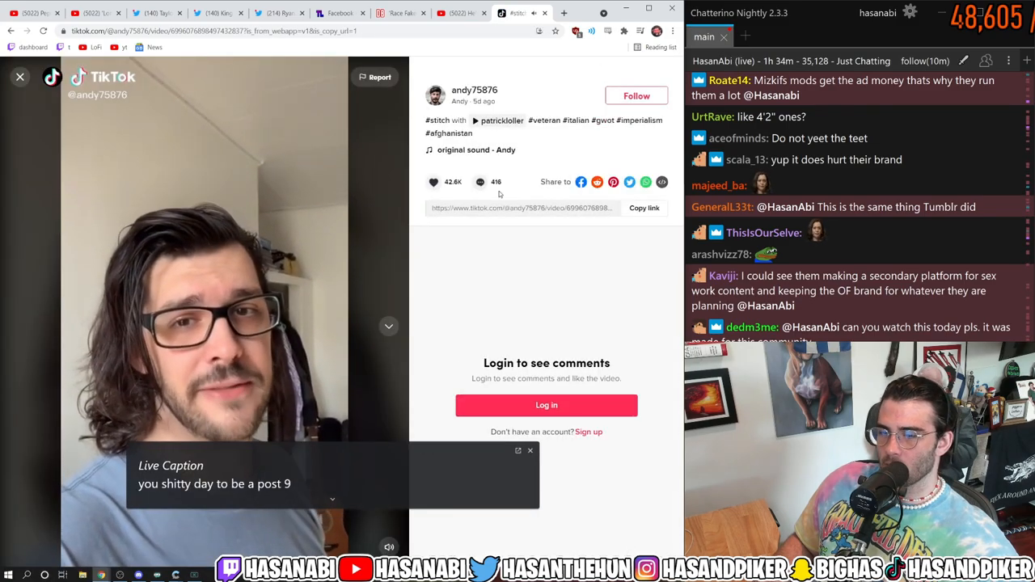